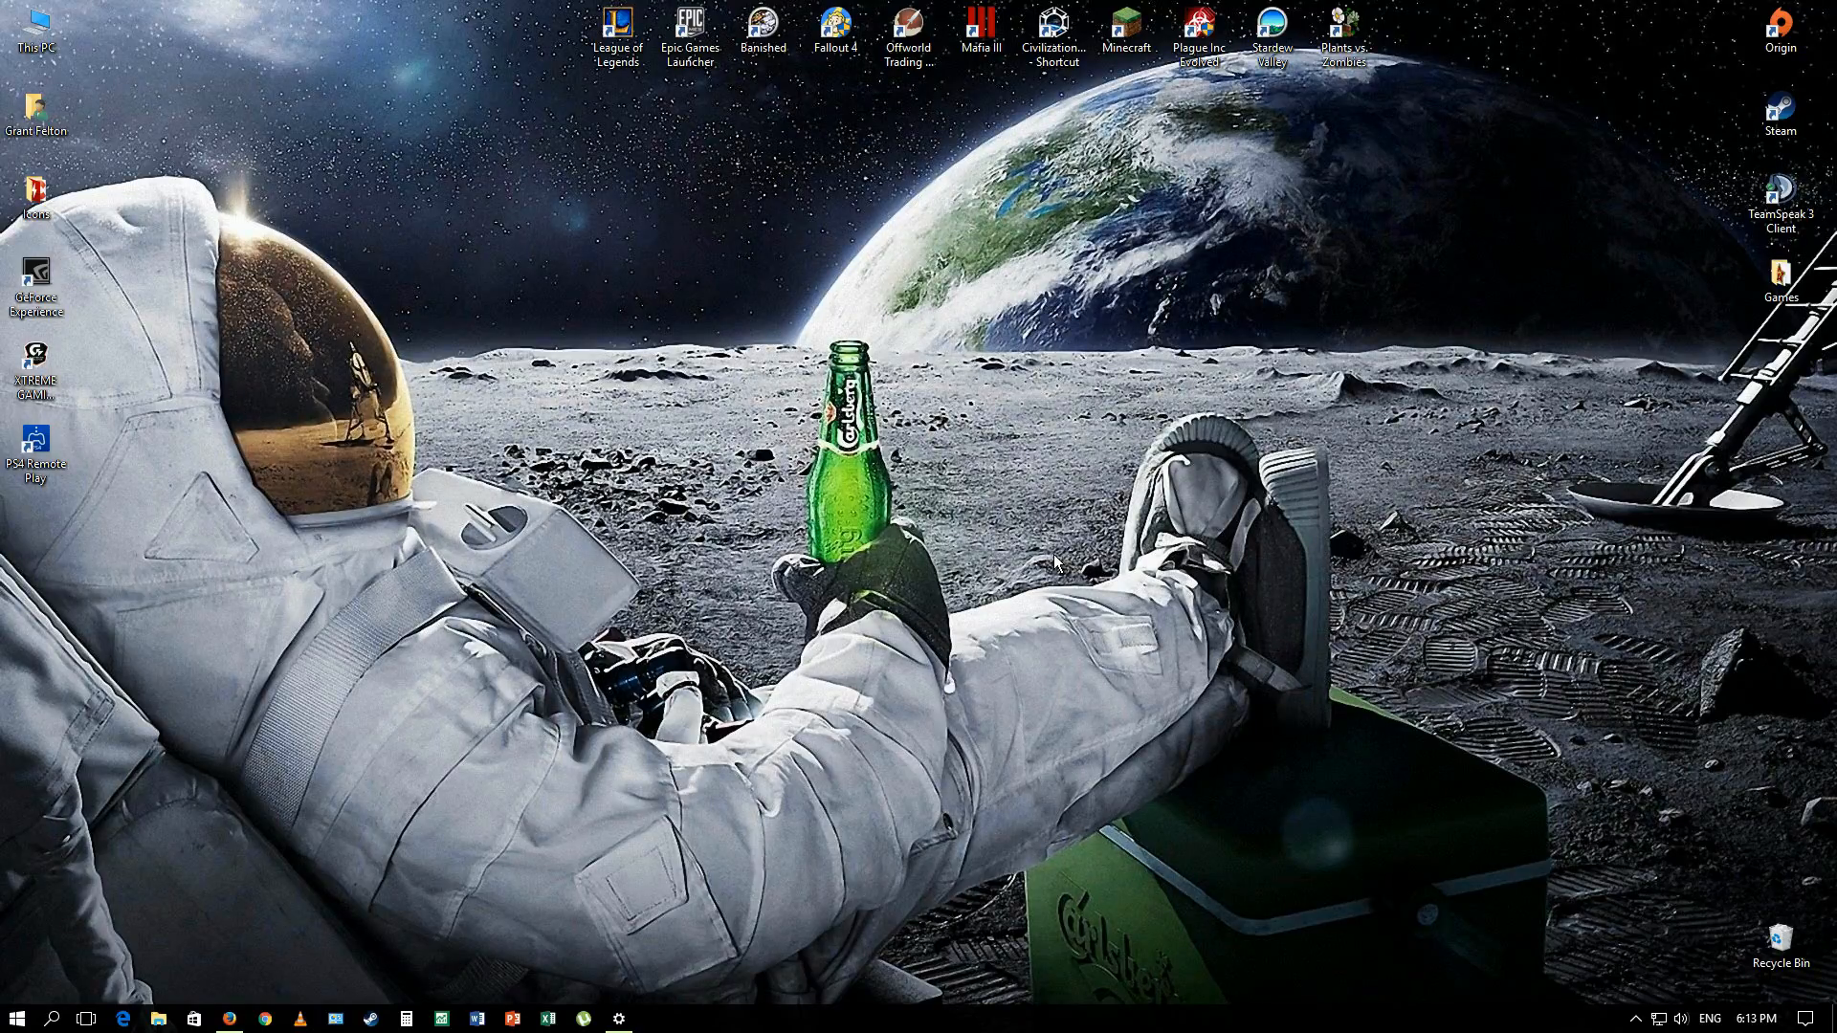
mouse_move(1057, 546)
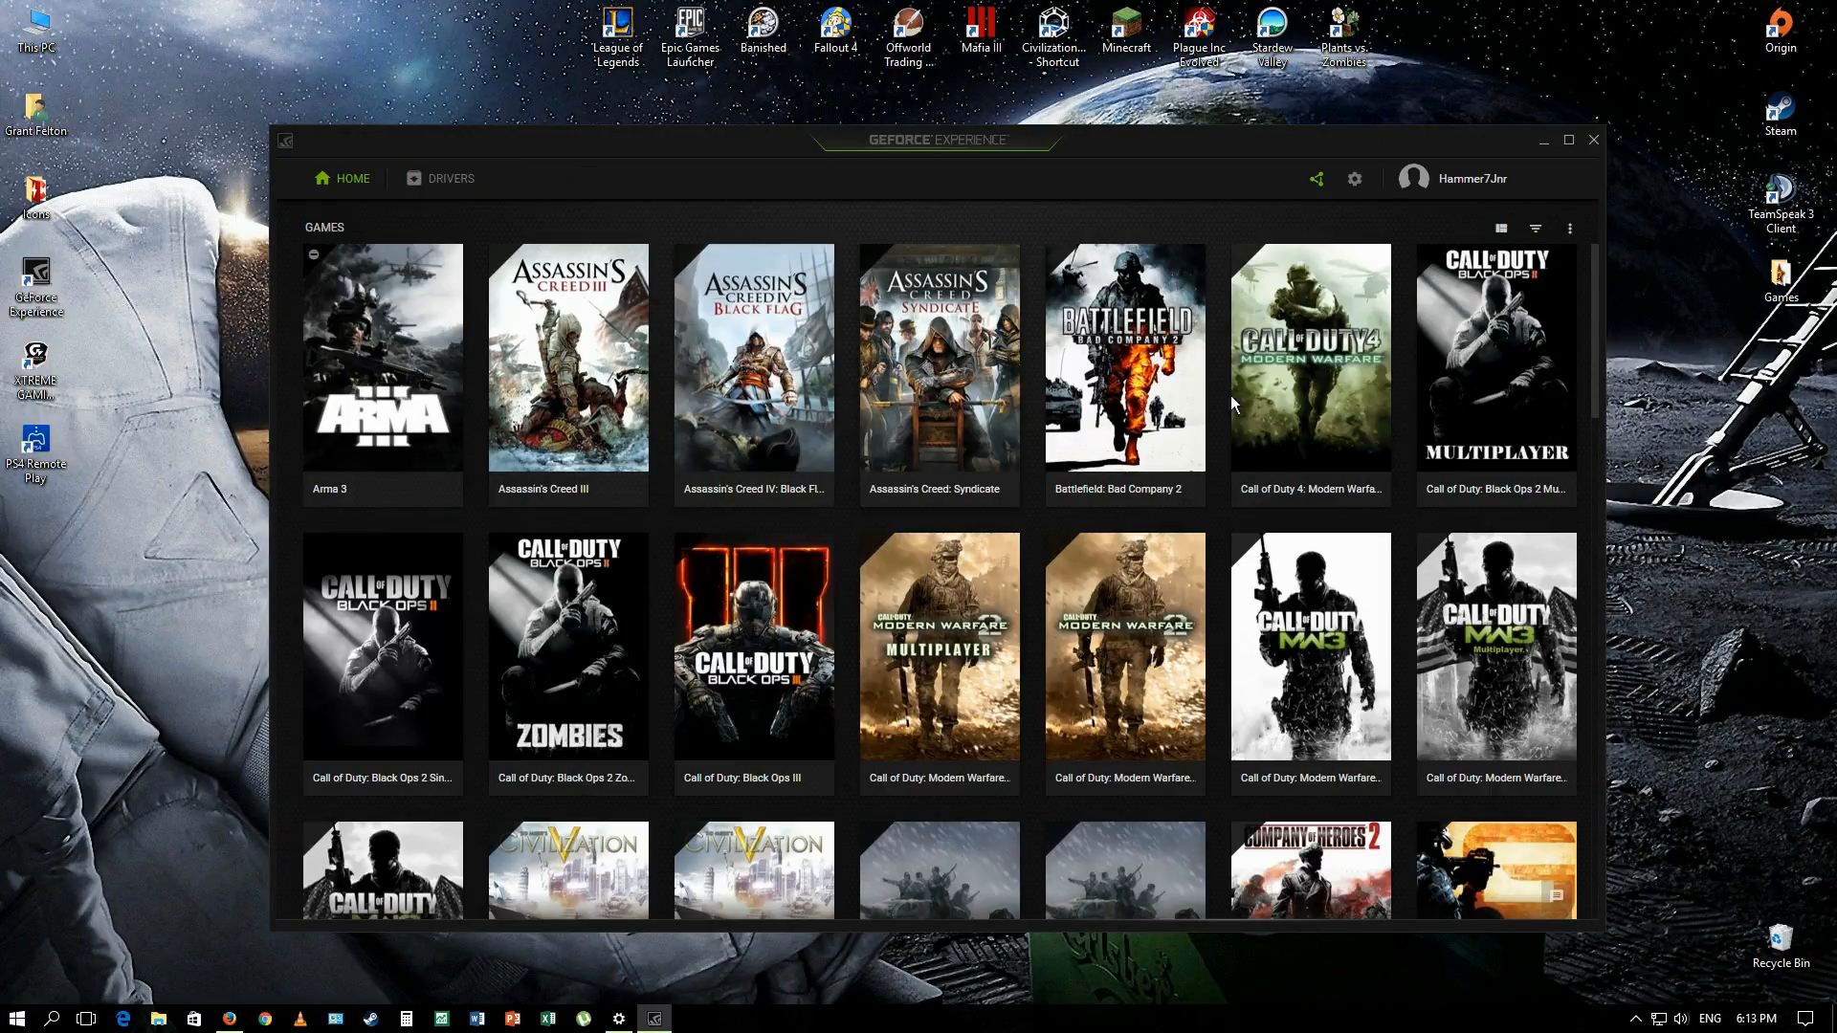
mouse_move(1317, 182)
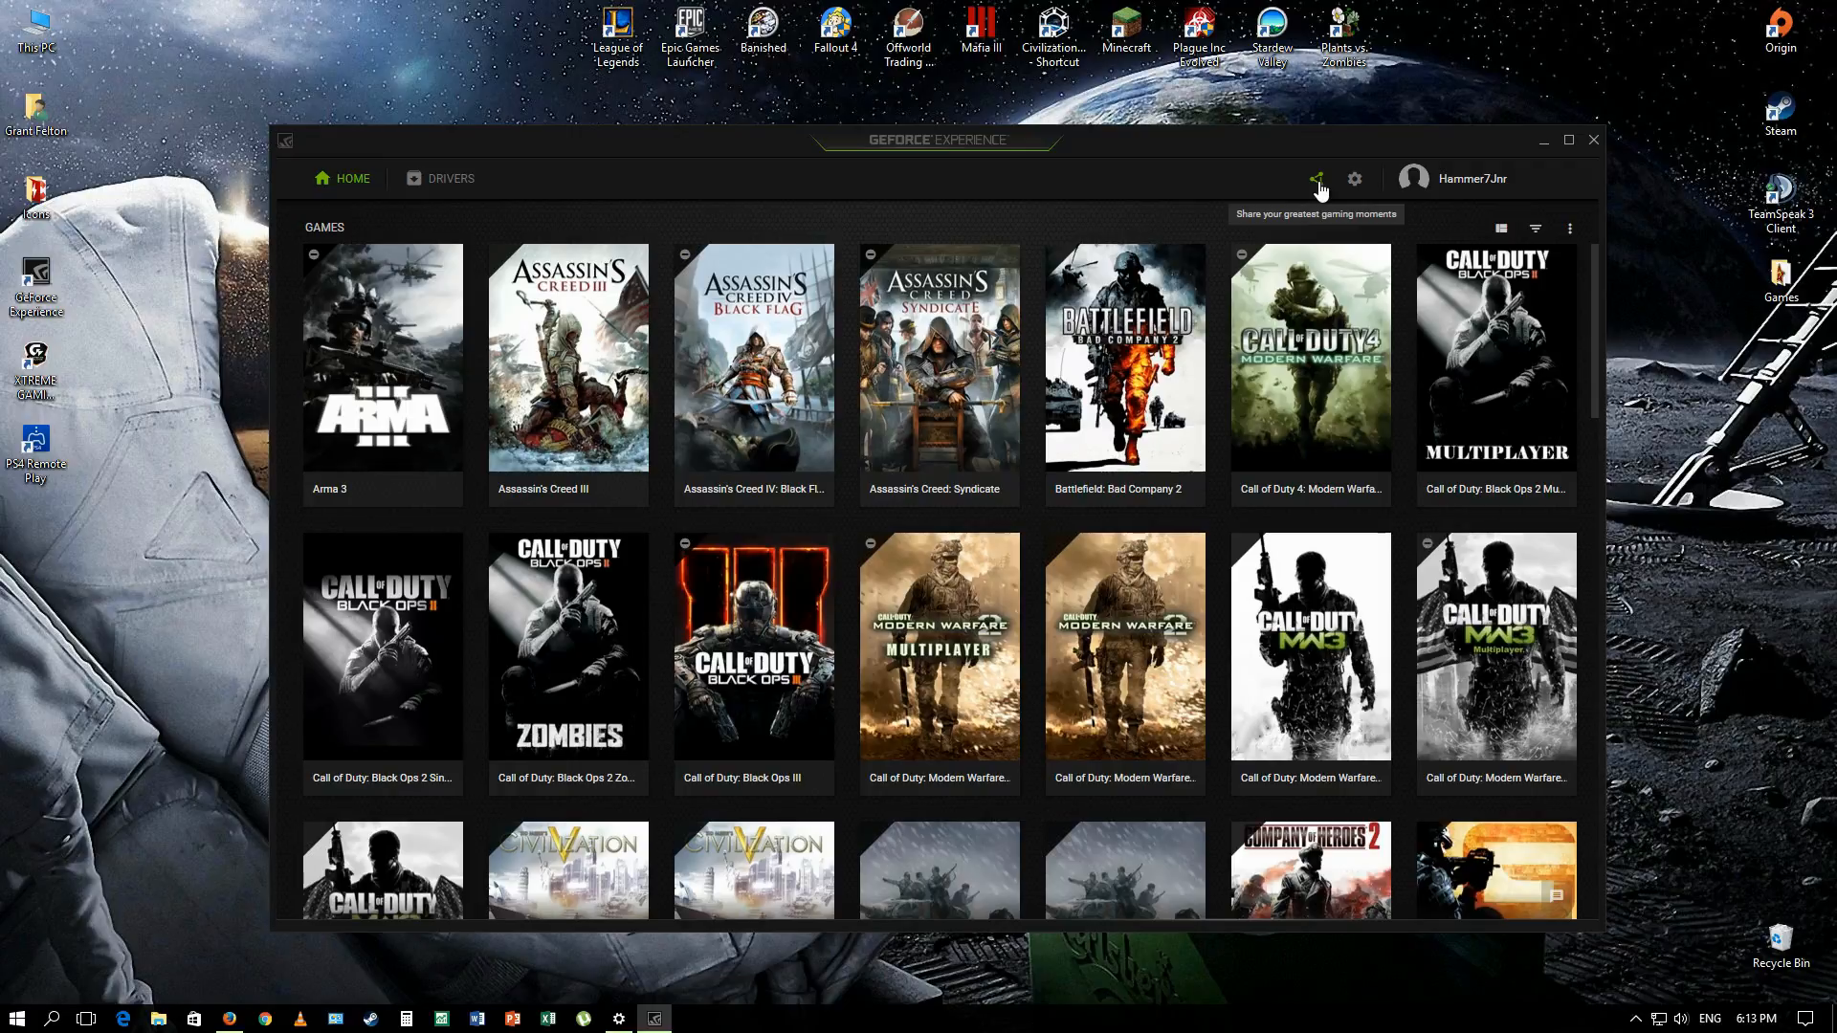
Step: Start GeForce Experience gameplay sharing from the Share icon beside the settings gear
click(1318, 178)
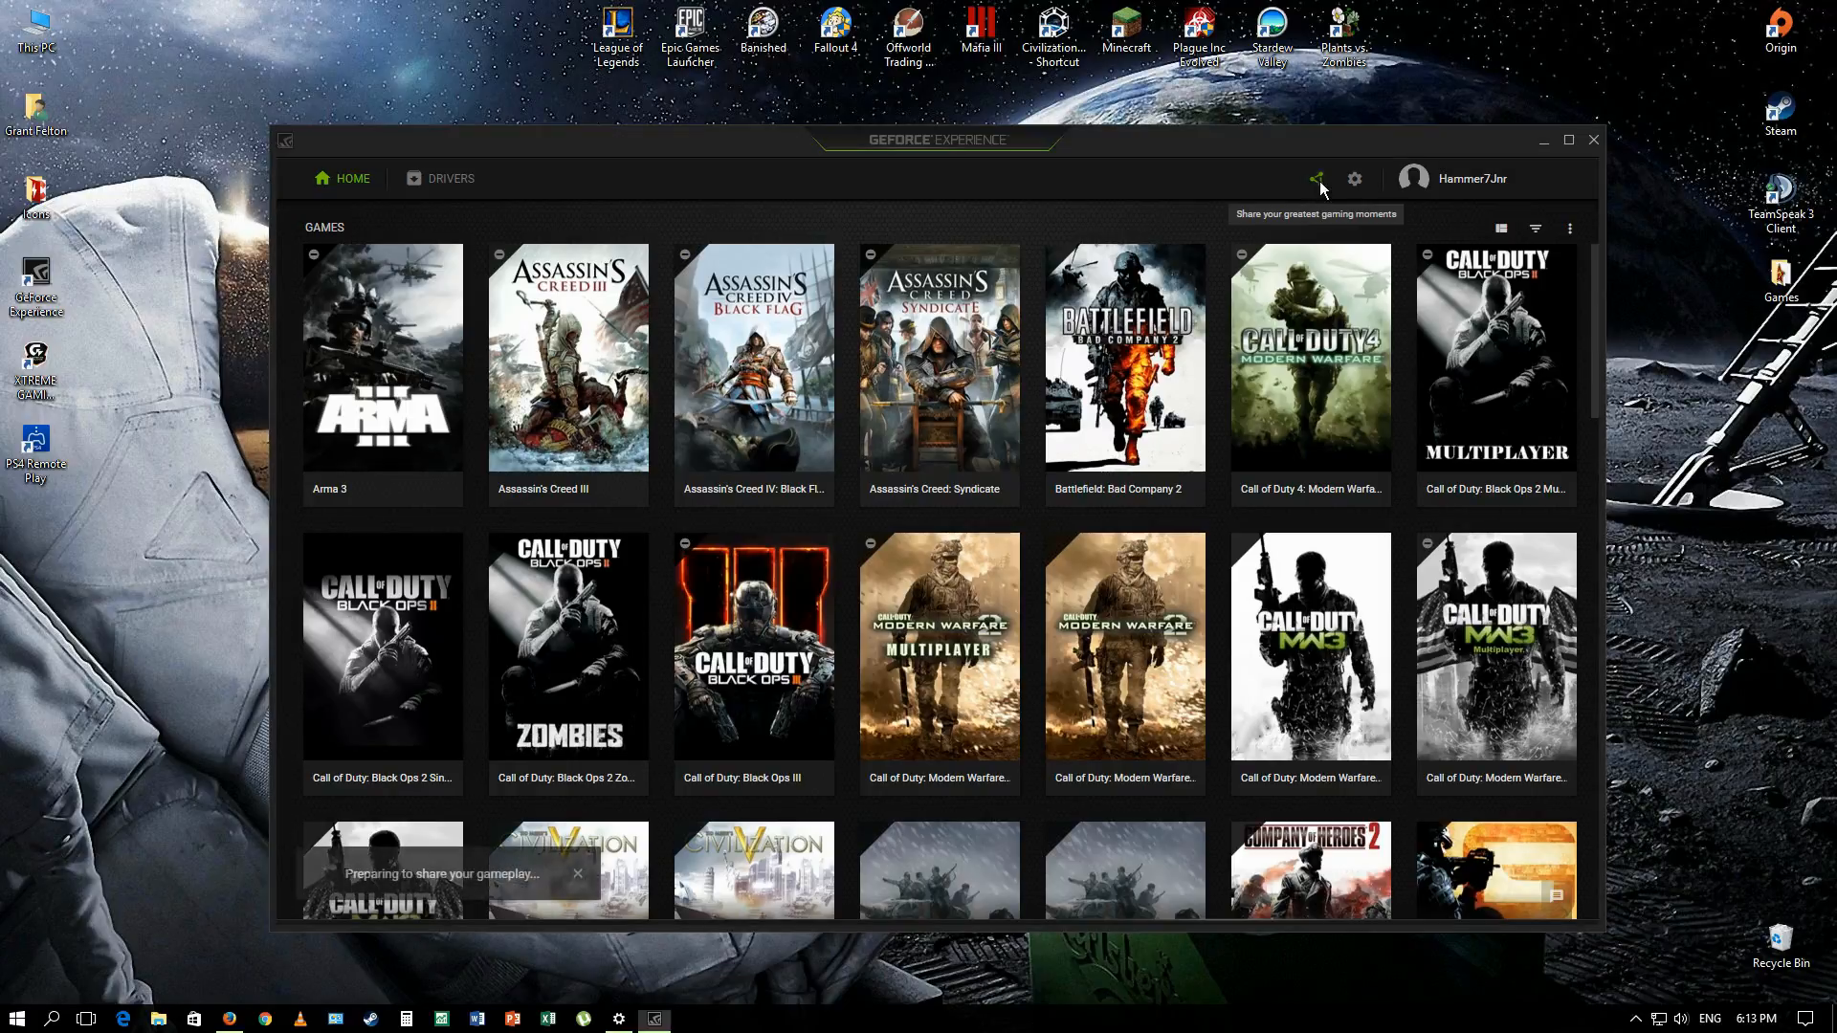
Step: Bring up the share overlay and open its Preferences panel via the gear below Gallery
click(1316, 179)
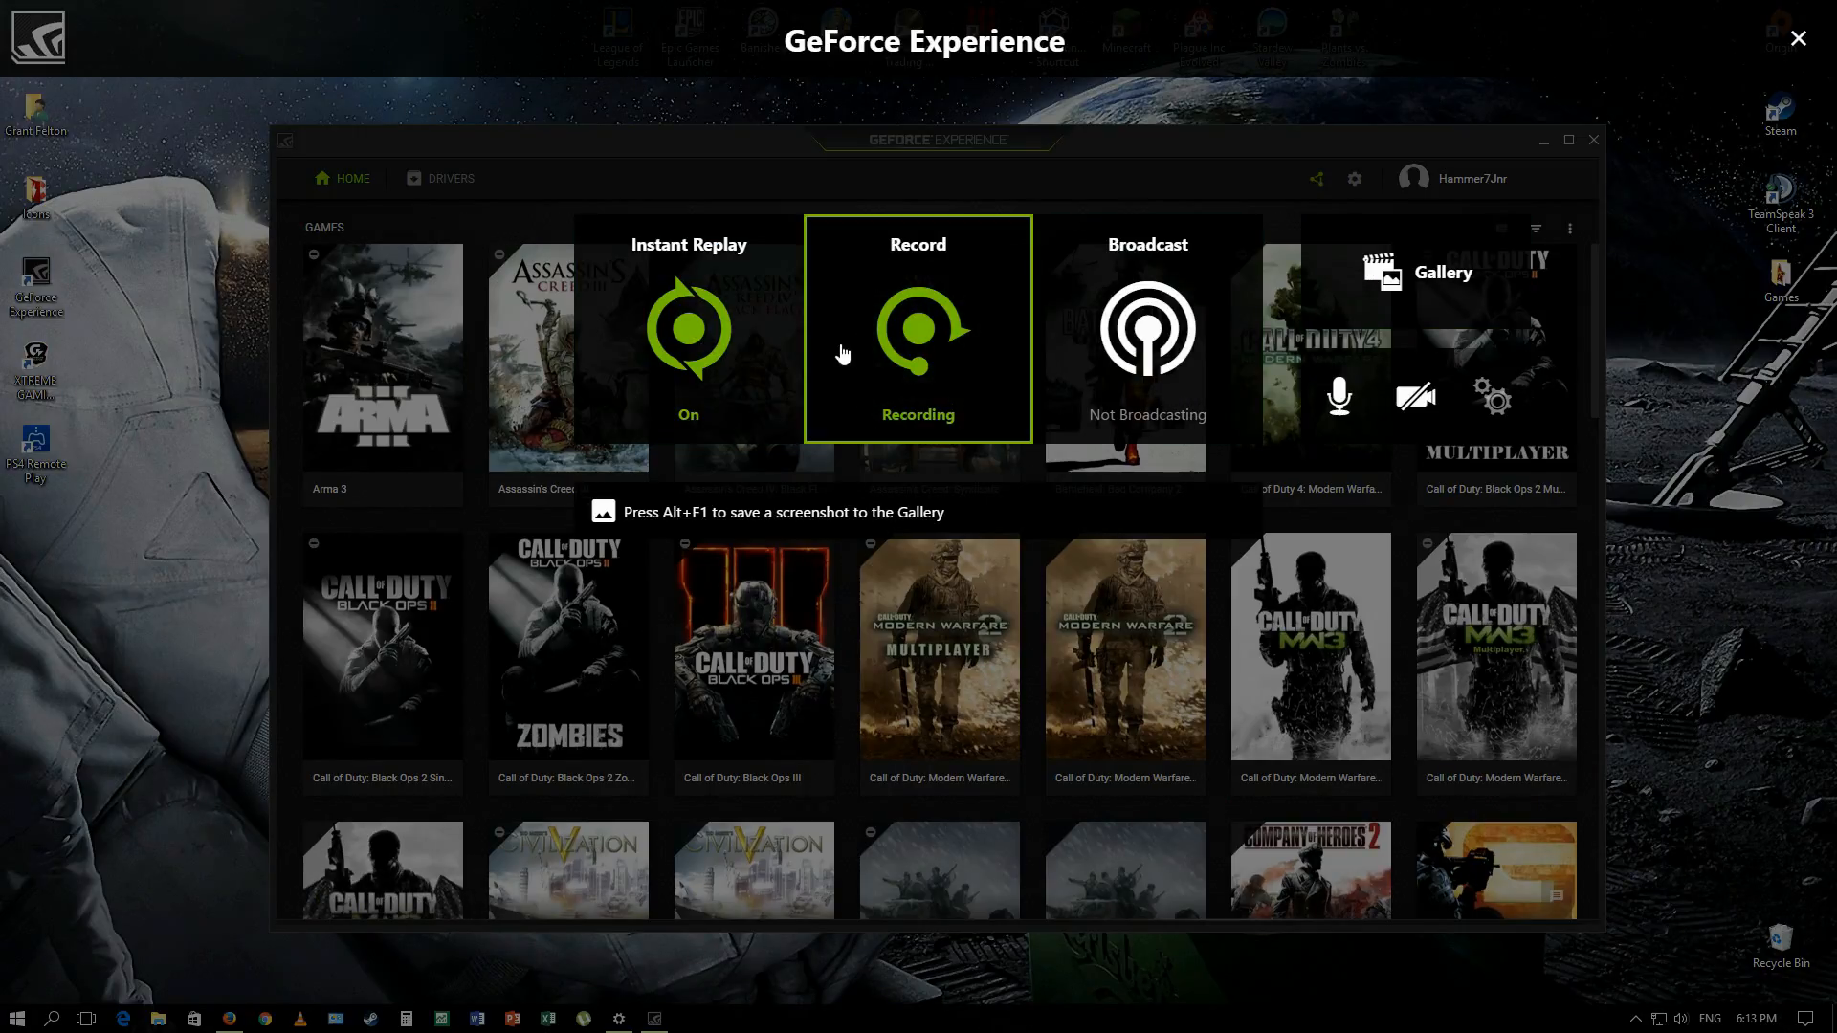
mouse_move(990, 421)
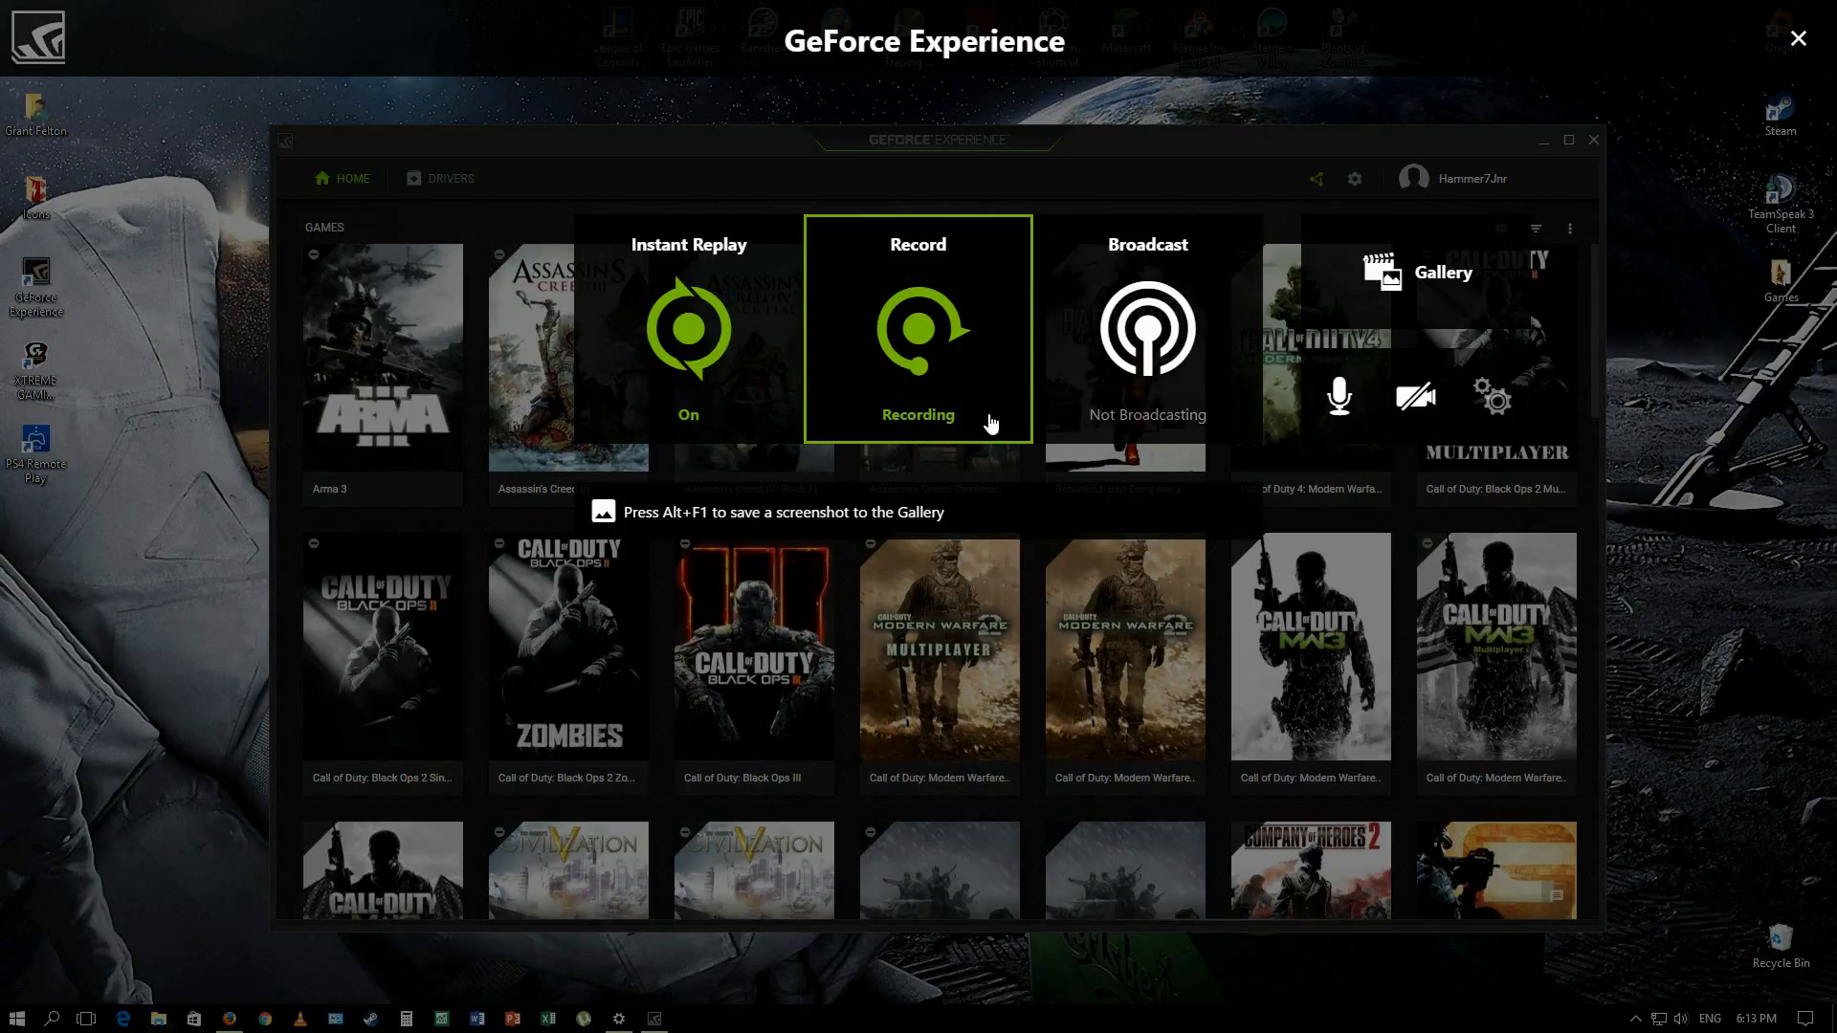
mouse_move(962, 350)
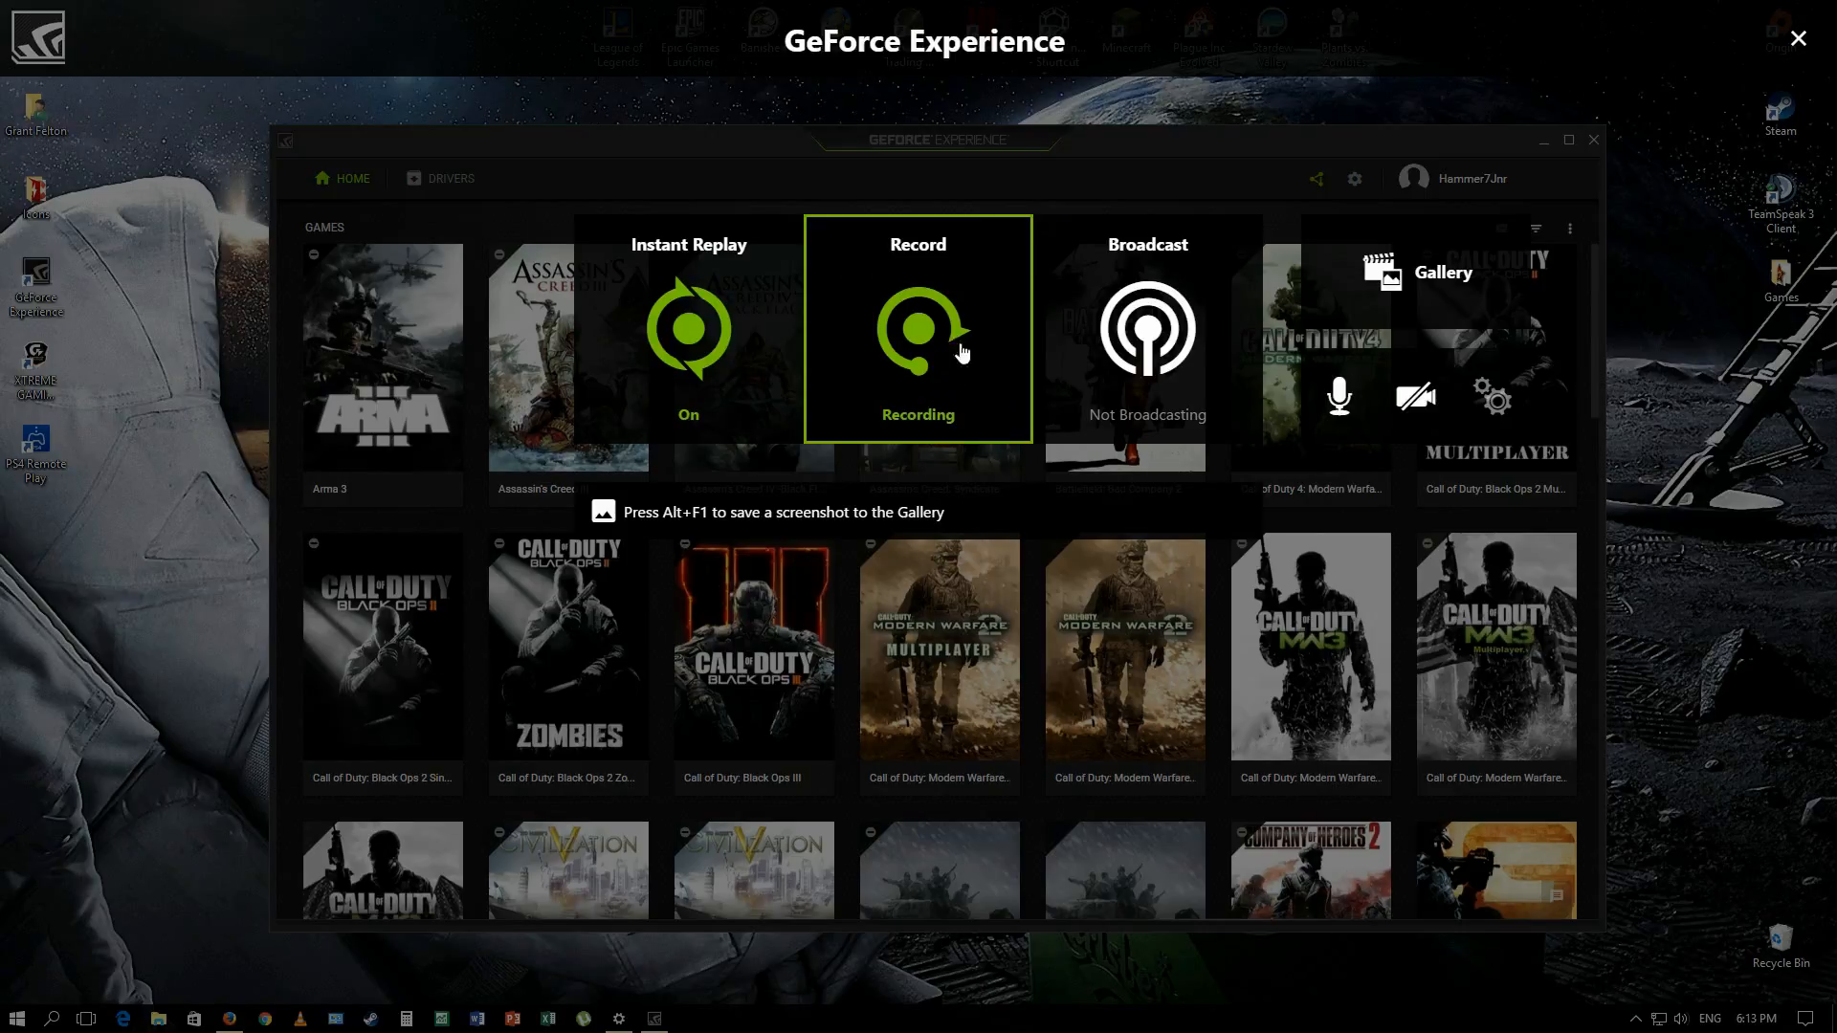
mouse_move(1497, 398)
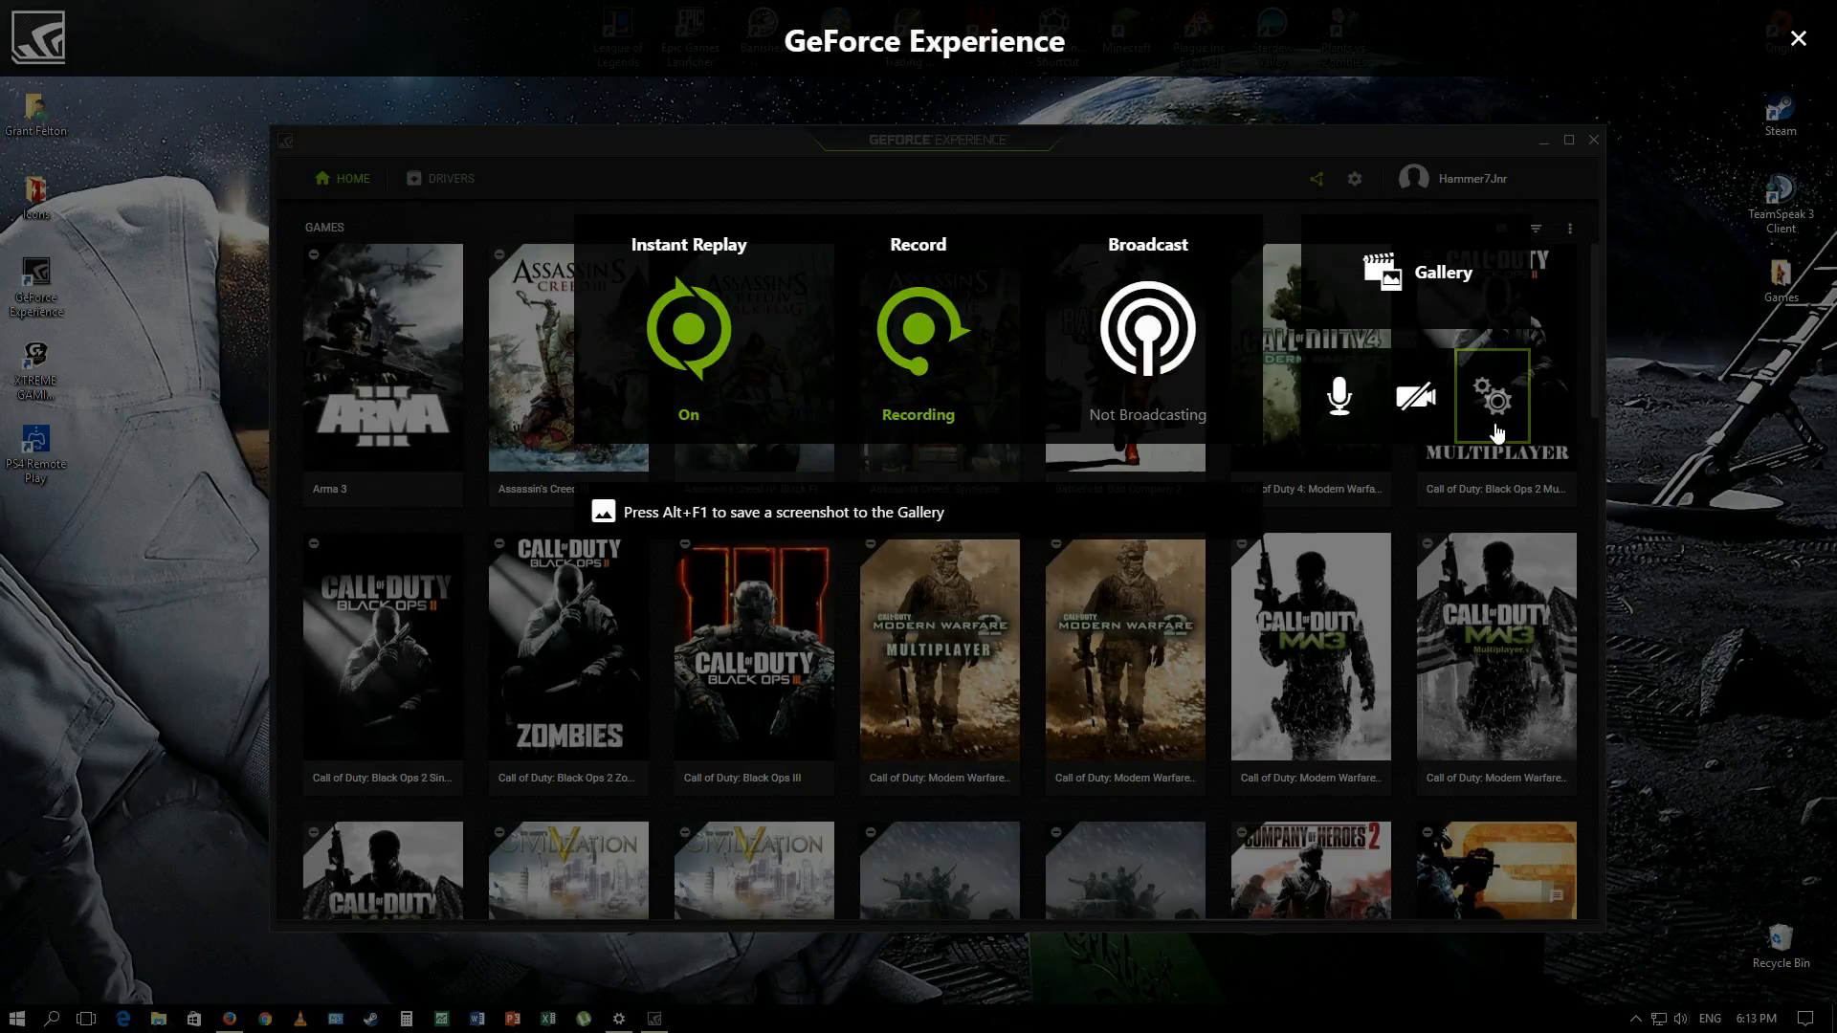
click(1492, 394)
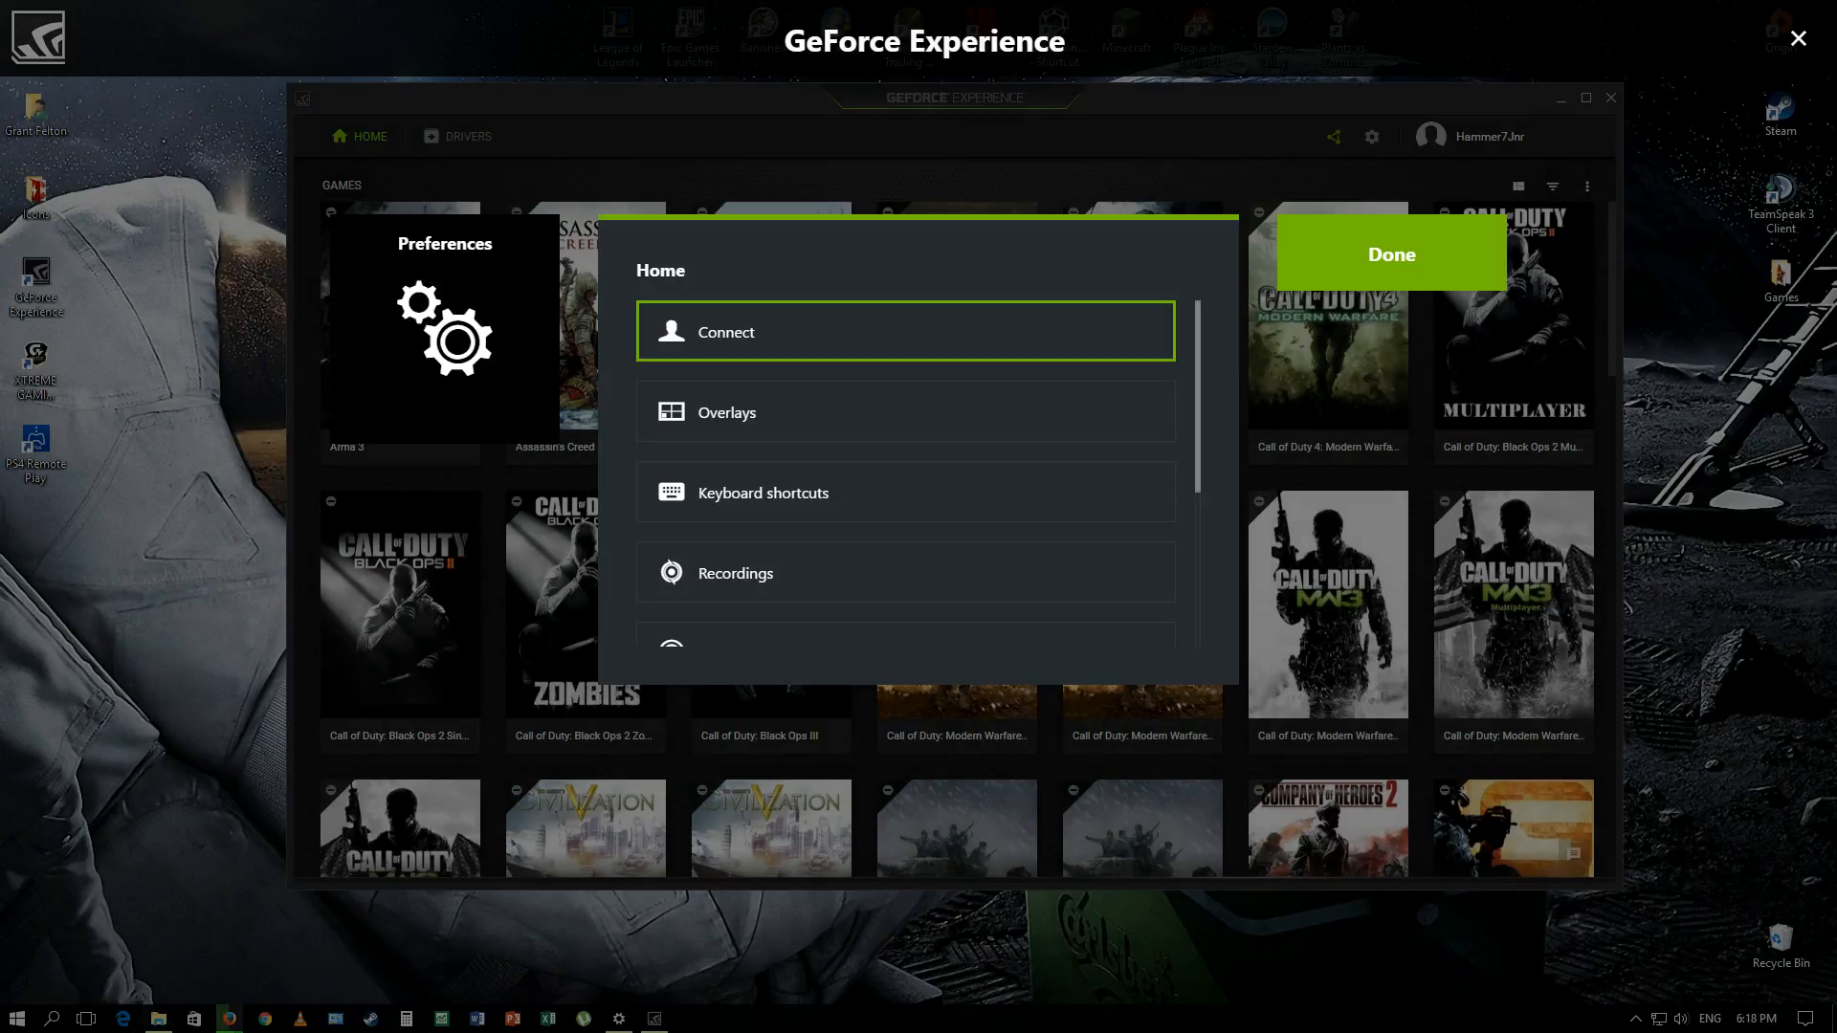